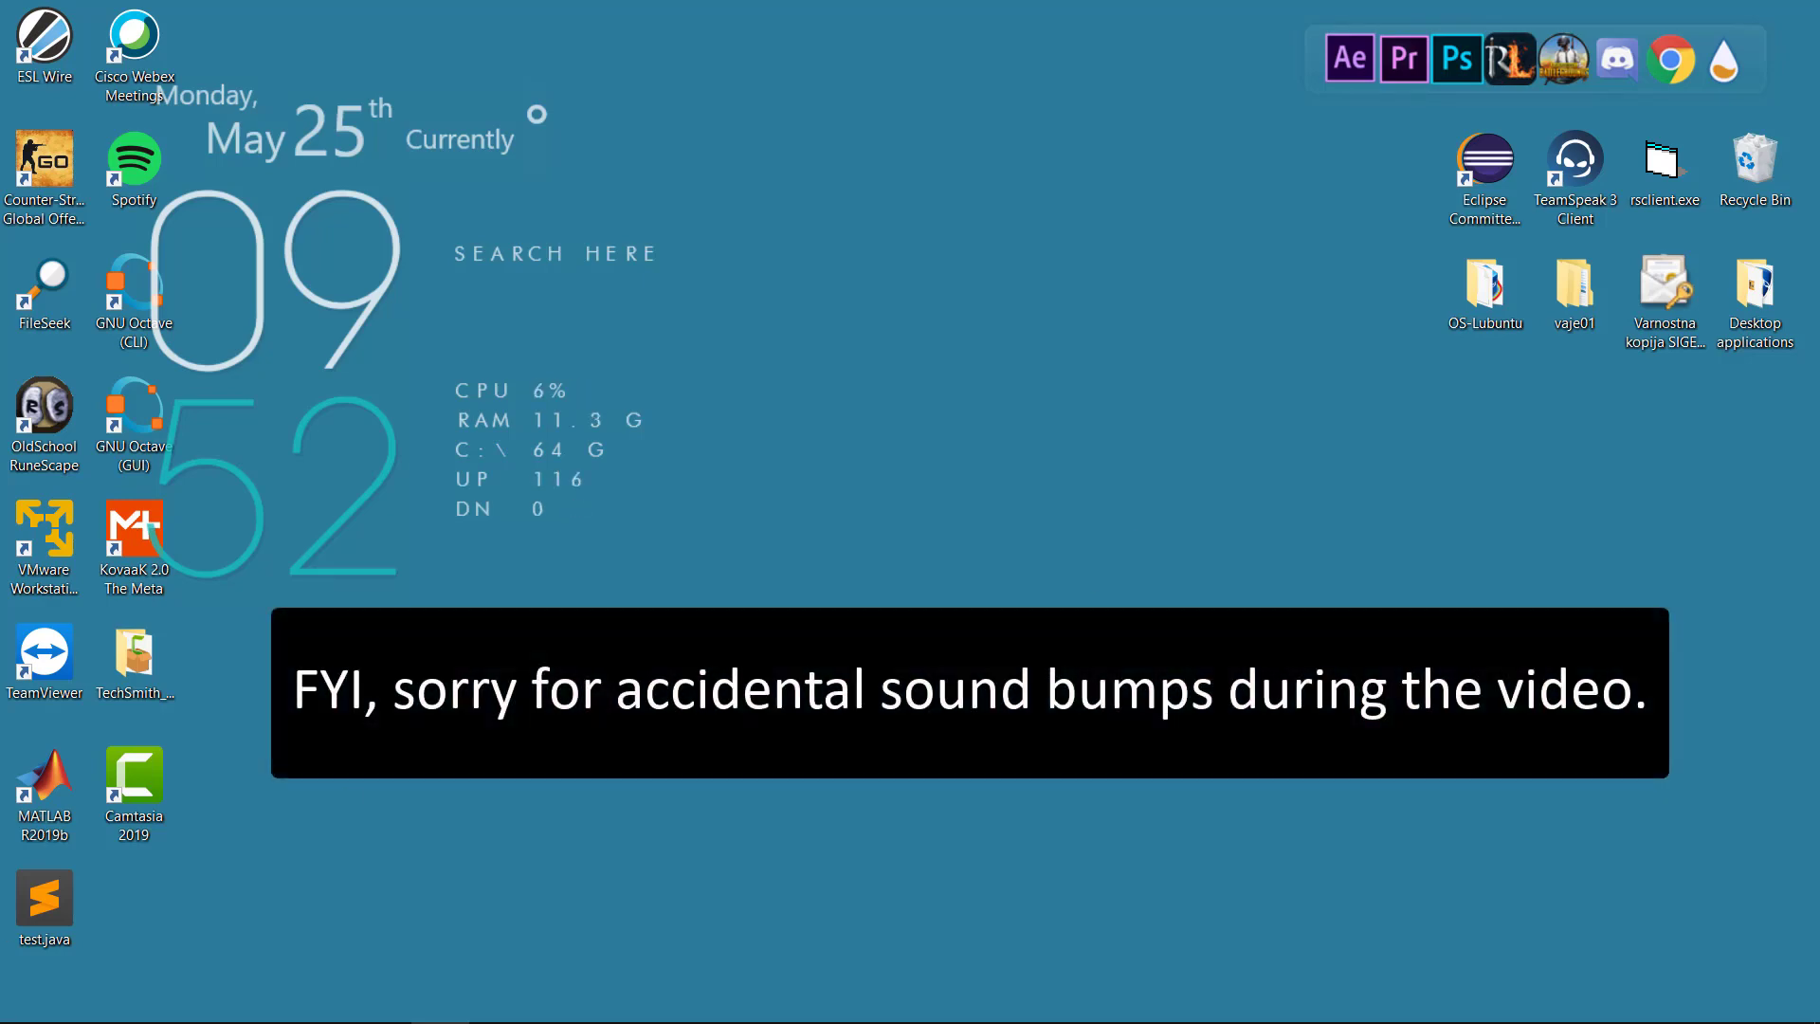
Launch Steam from the Windows search by typing "st" and let it connect.
text(st)
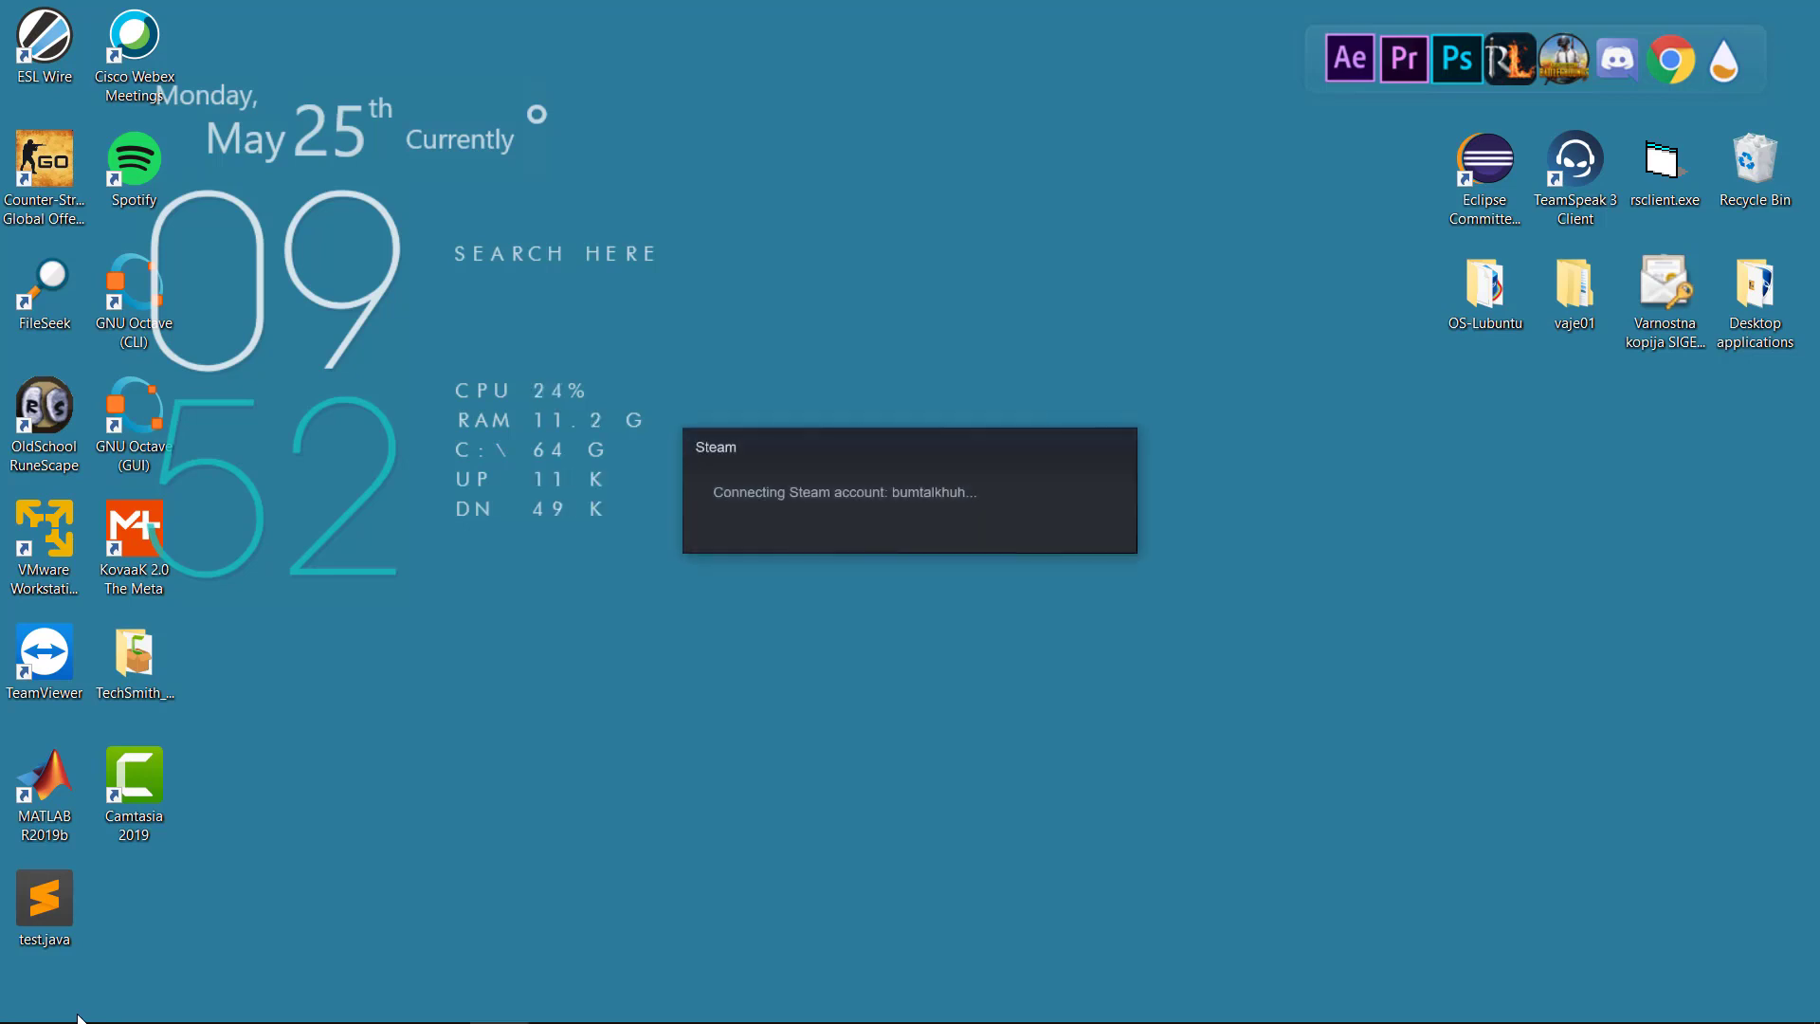
mouse_move(685, 353)
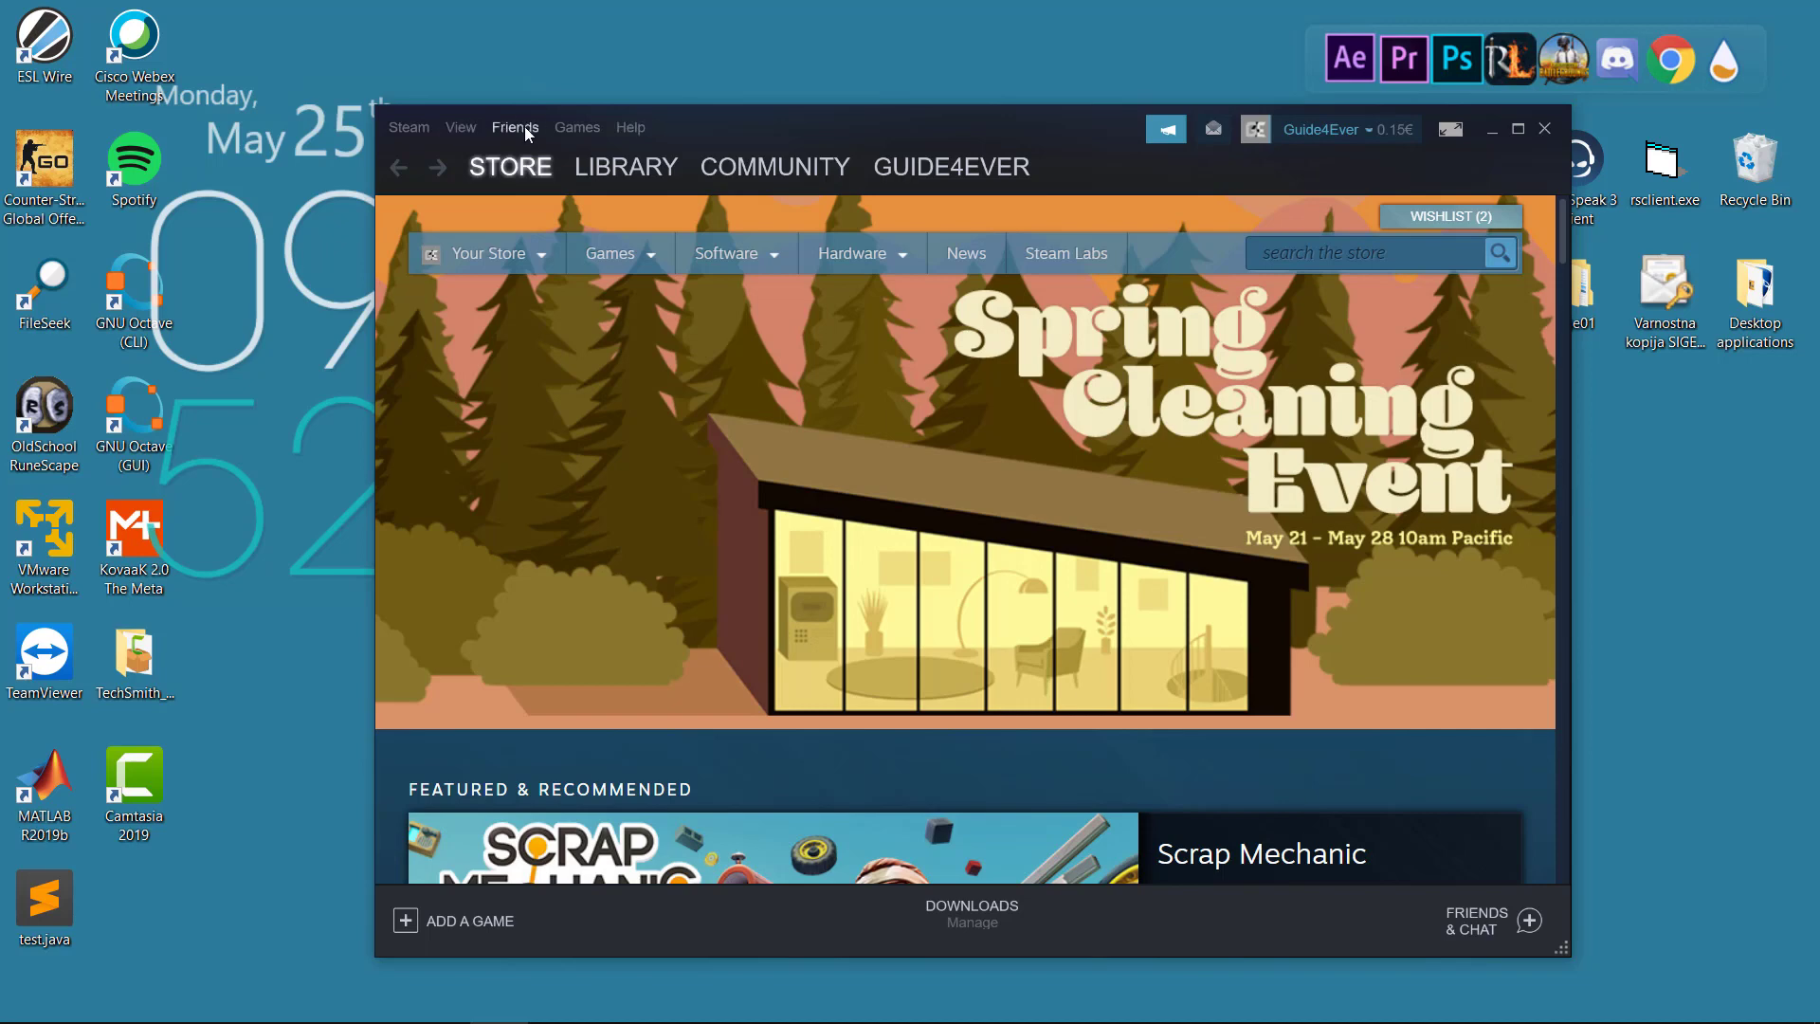
Go to the Add a Friend page from the Friends menu.
click(514, 127)
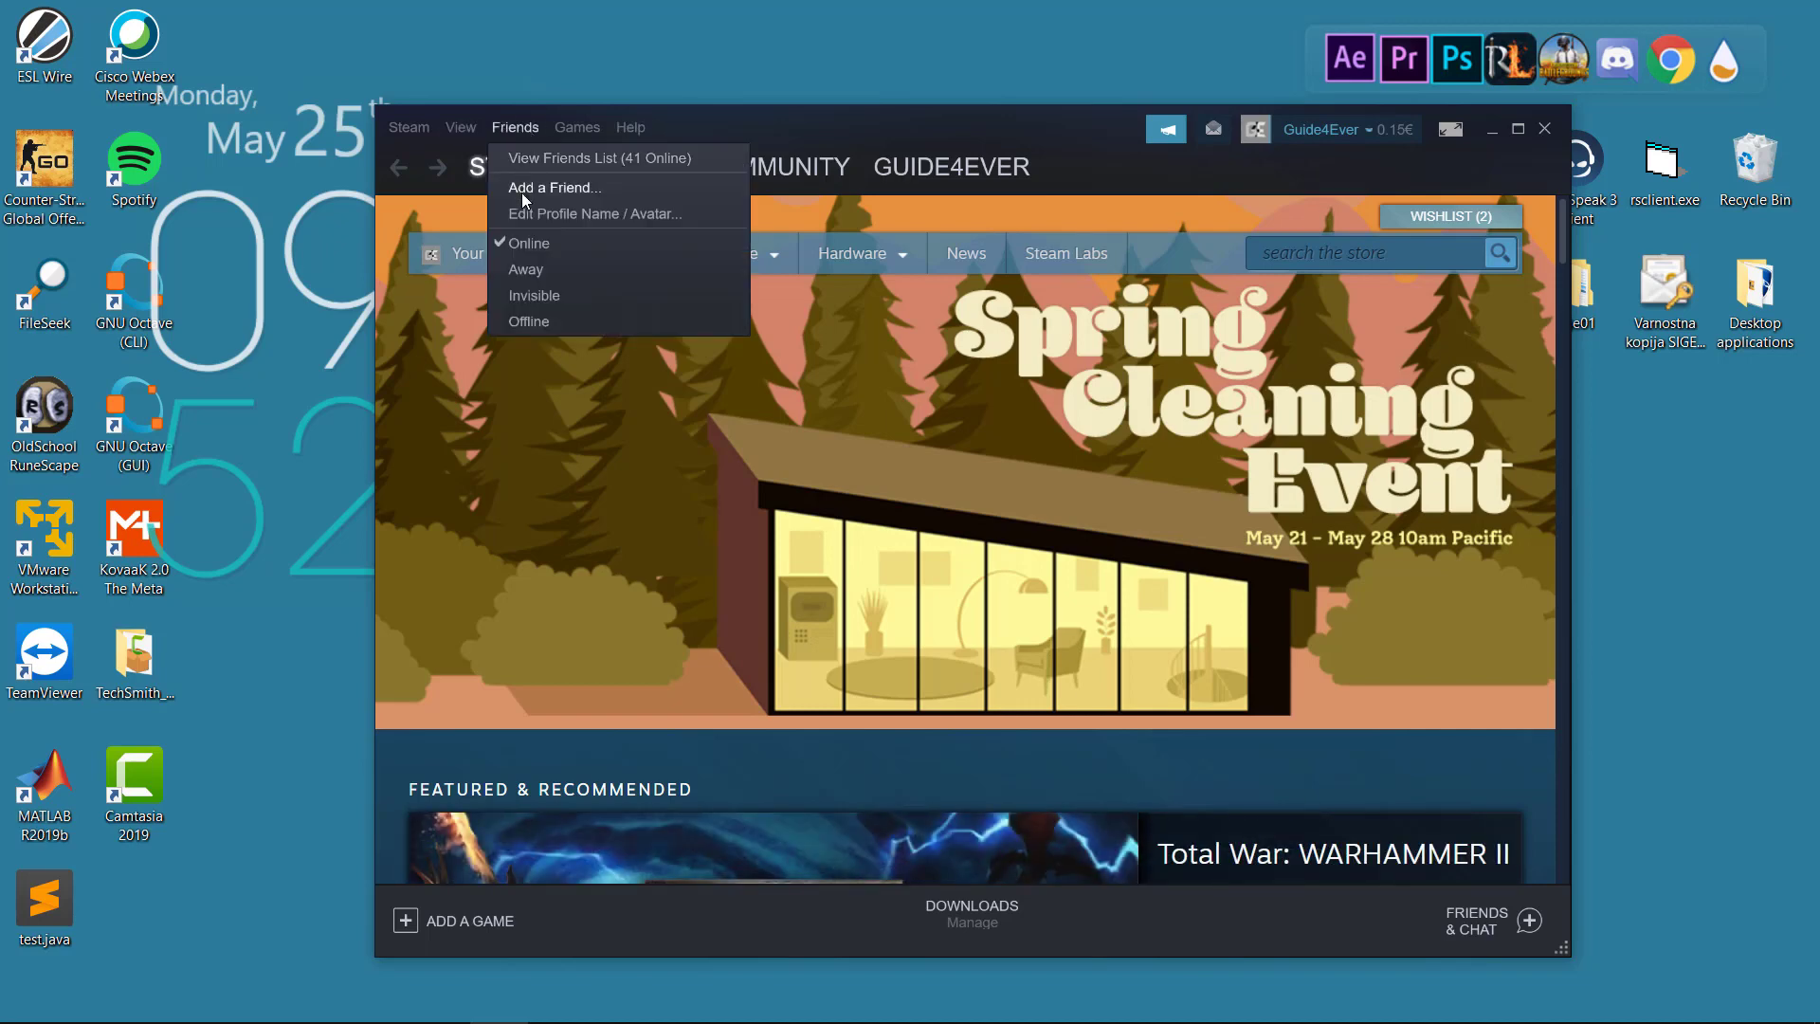
click(608, 252)
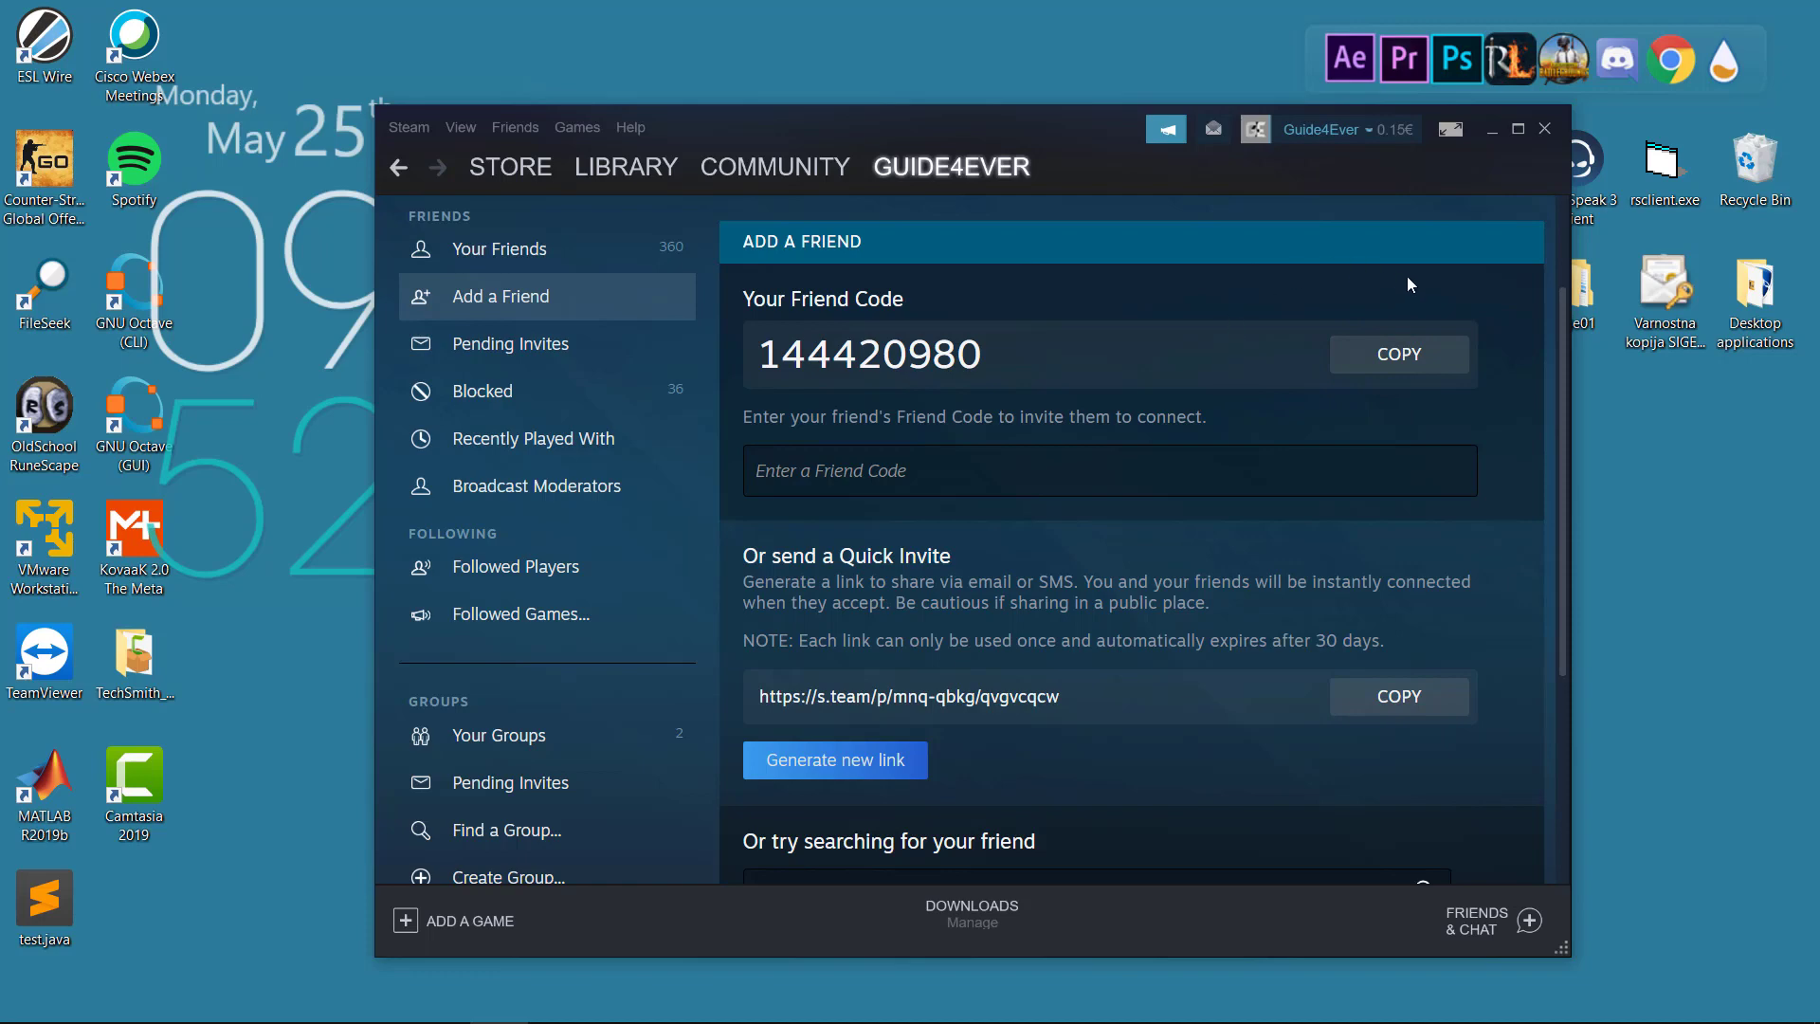
mouse_move(1410, 262)
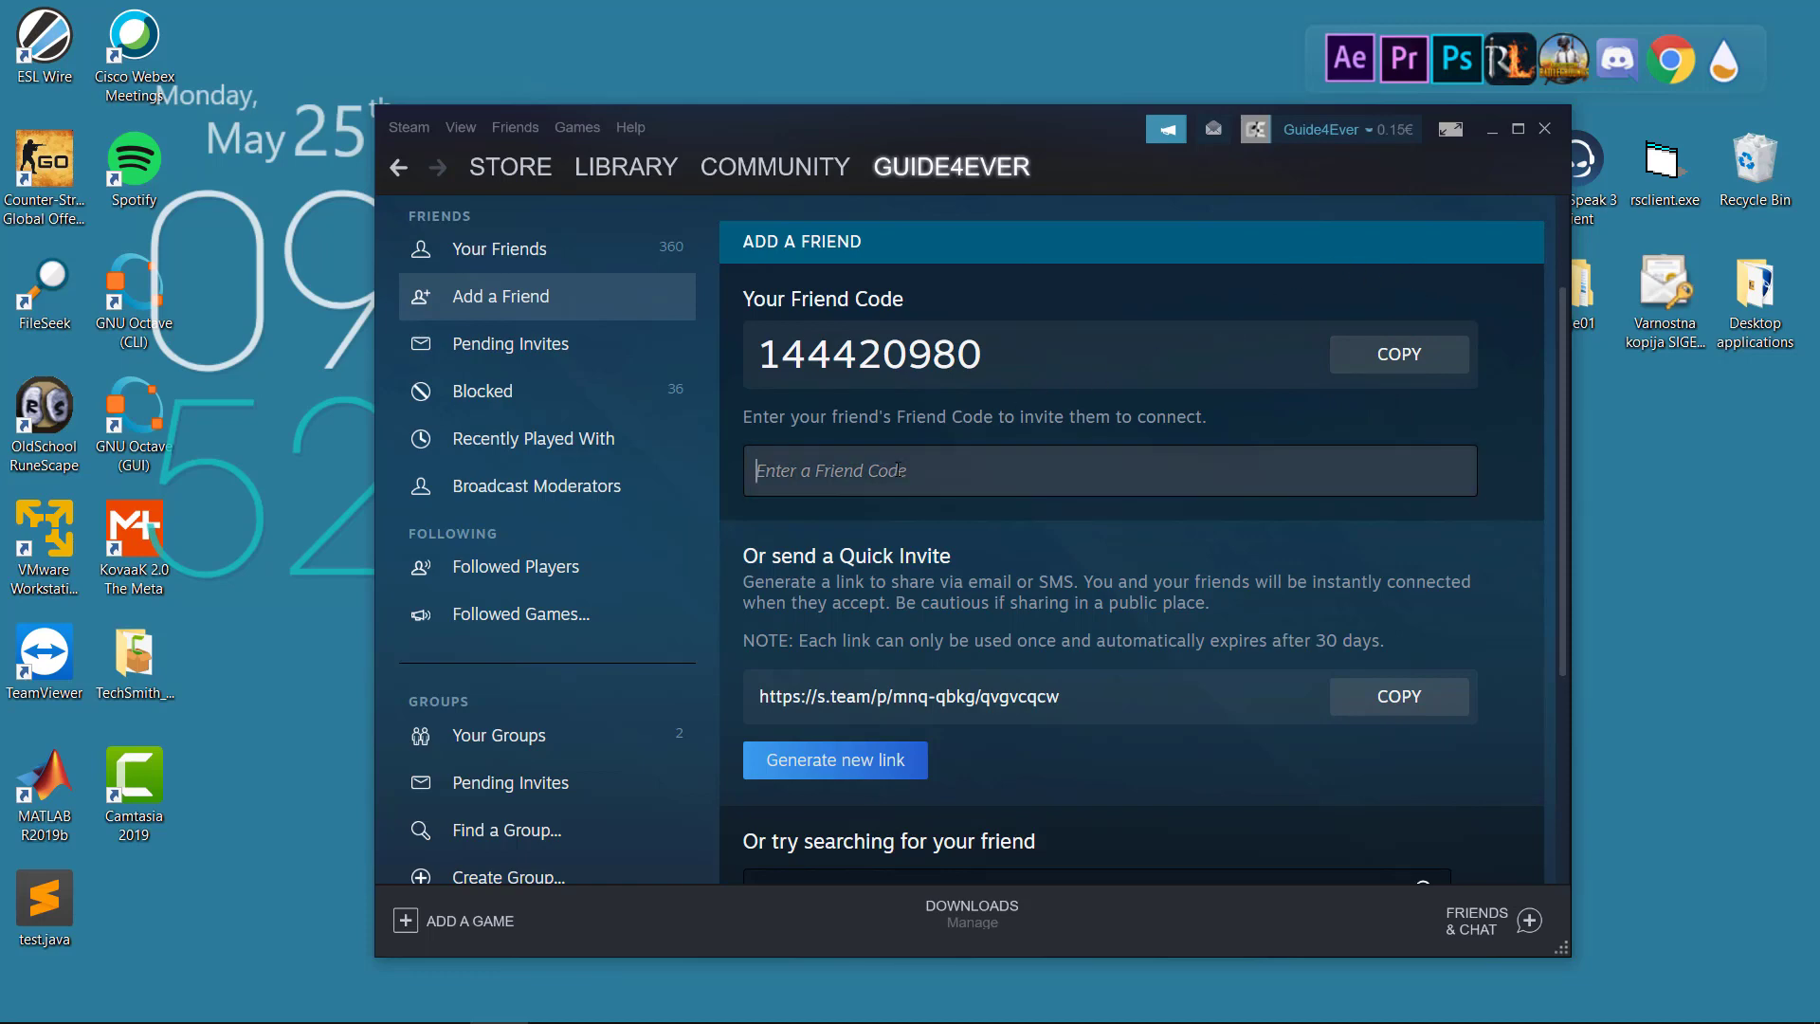
Enter the profile name "Garry" into the friend search box.
scroll(down, 3)
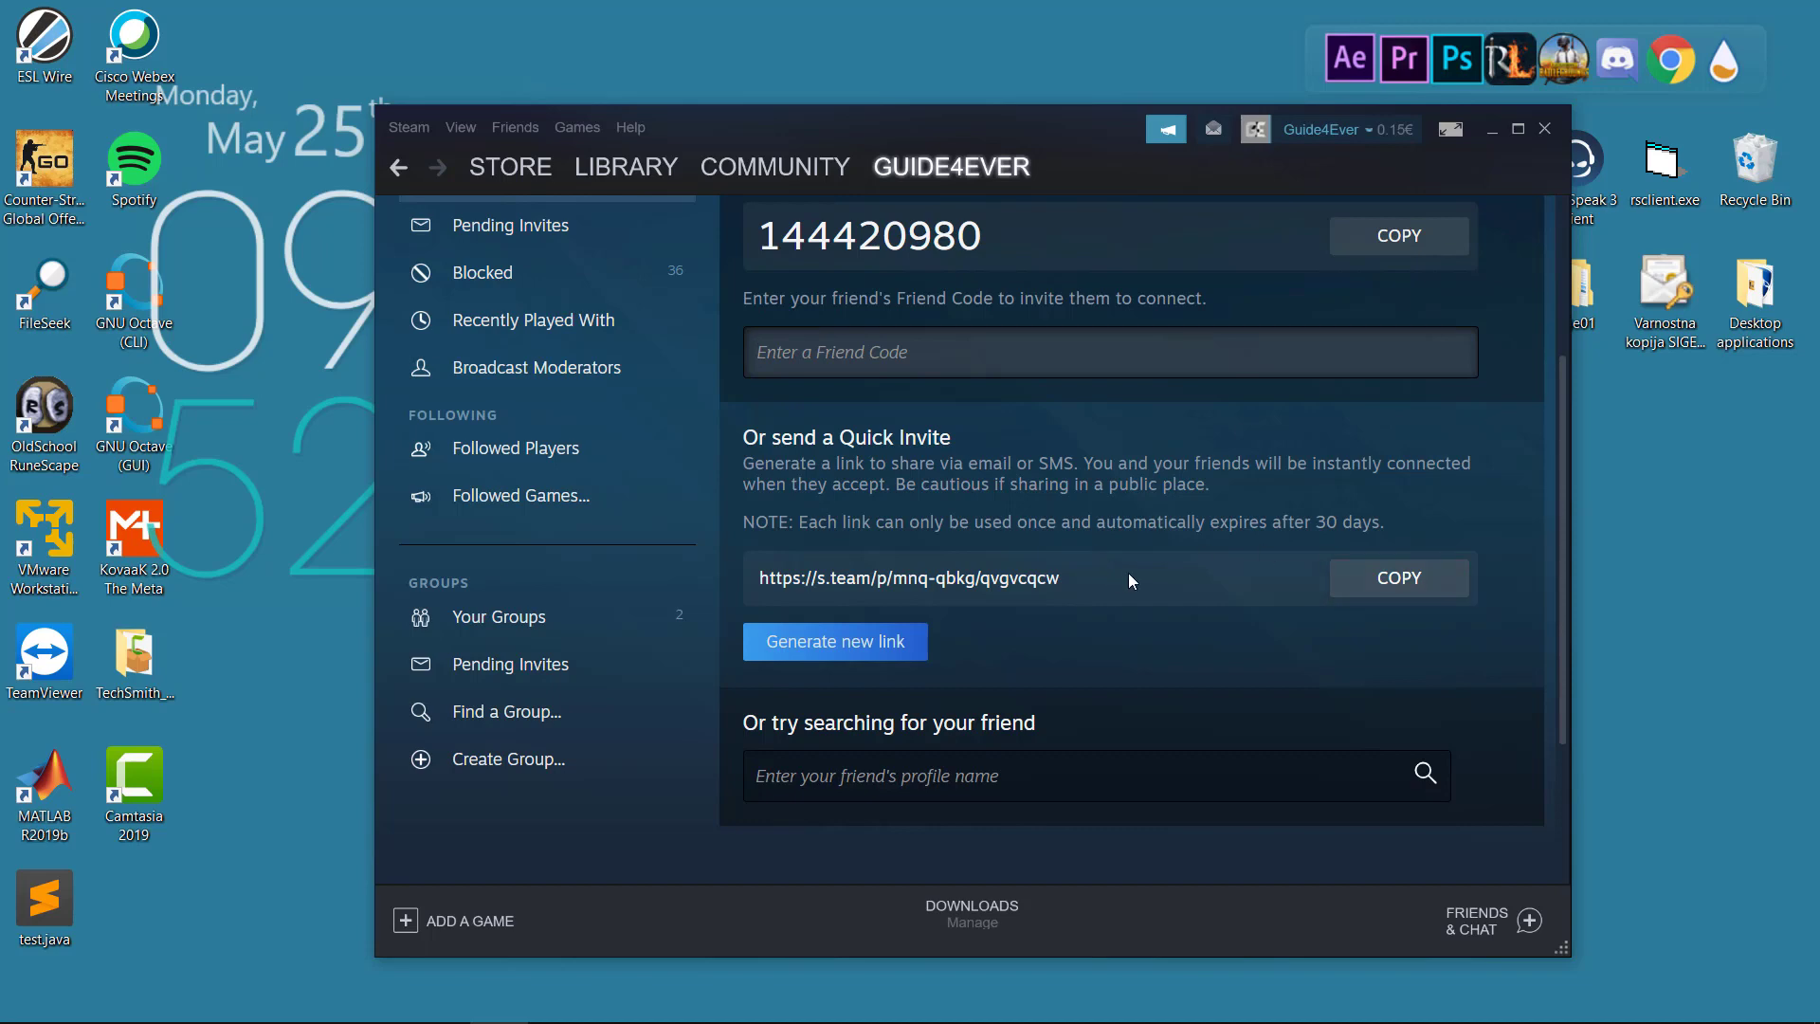
click(1109, 353)
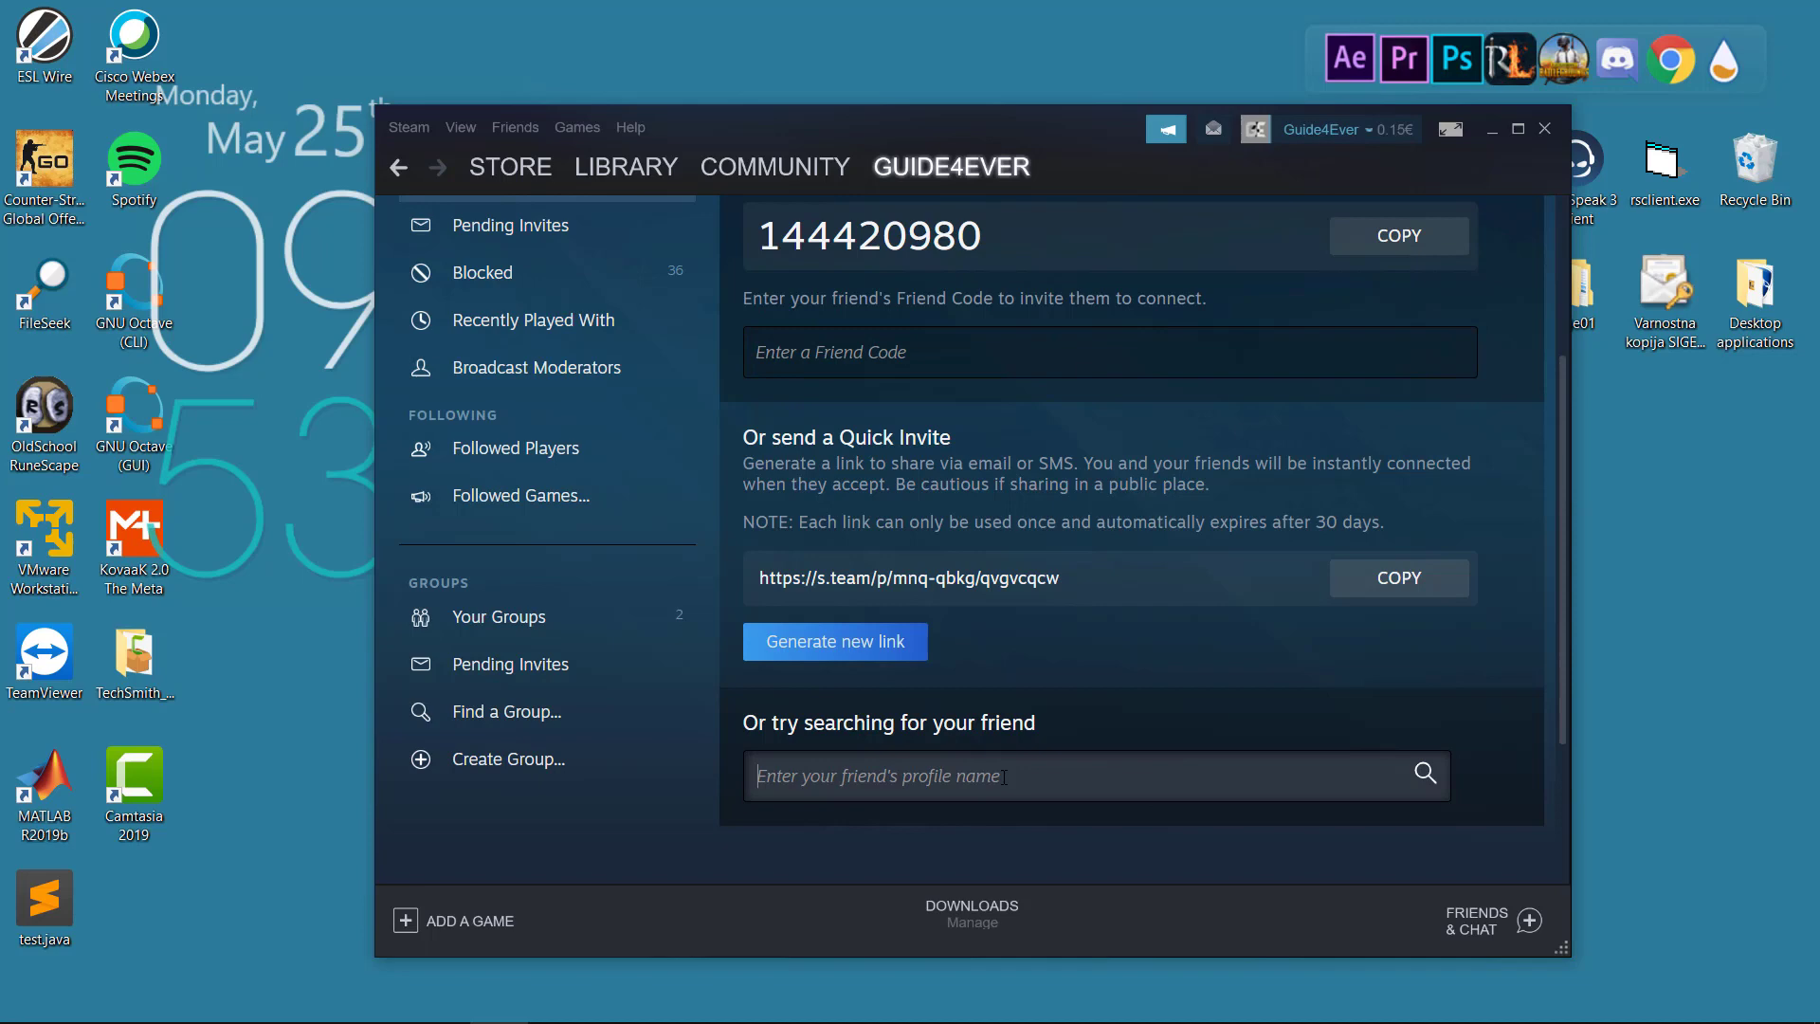
text(Garry)
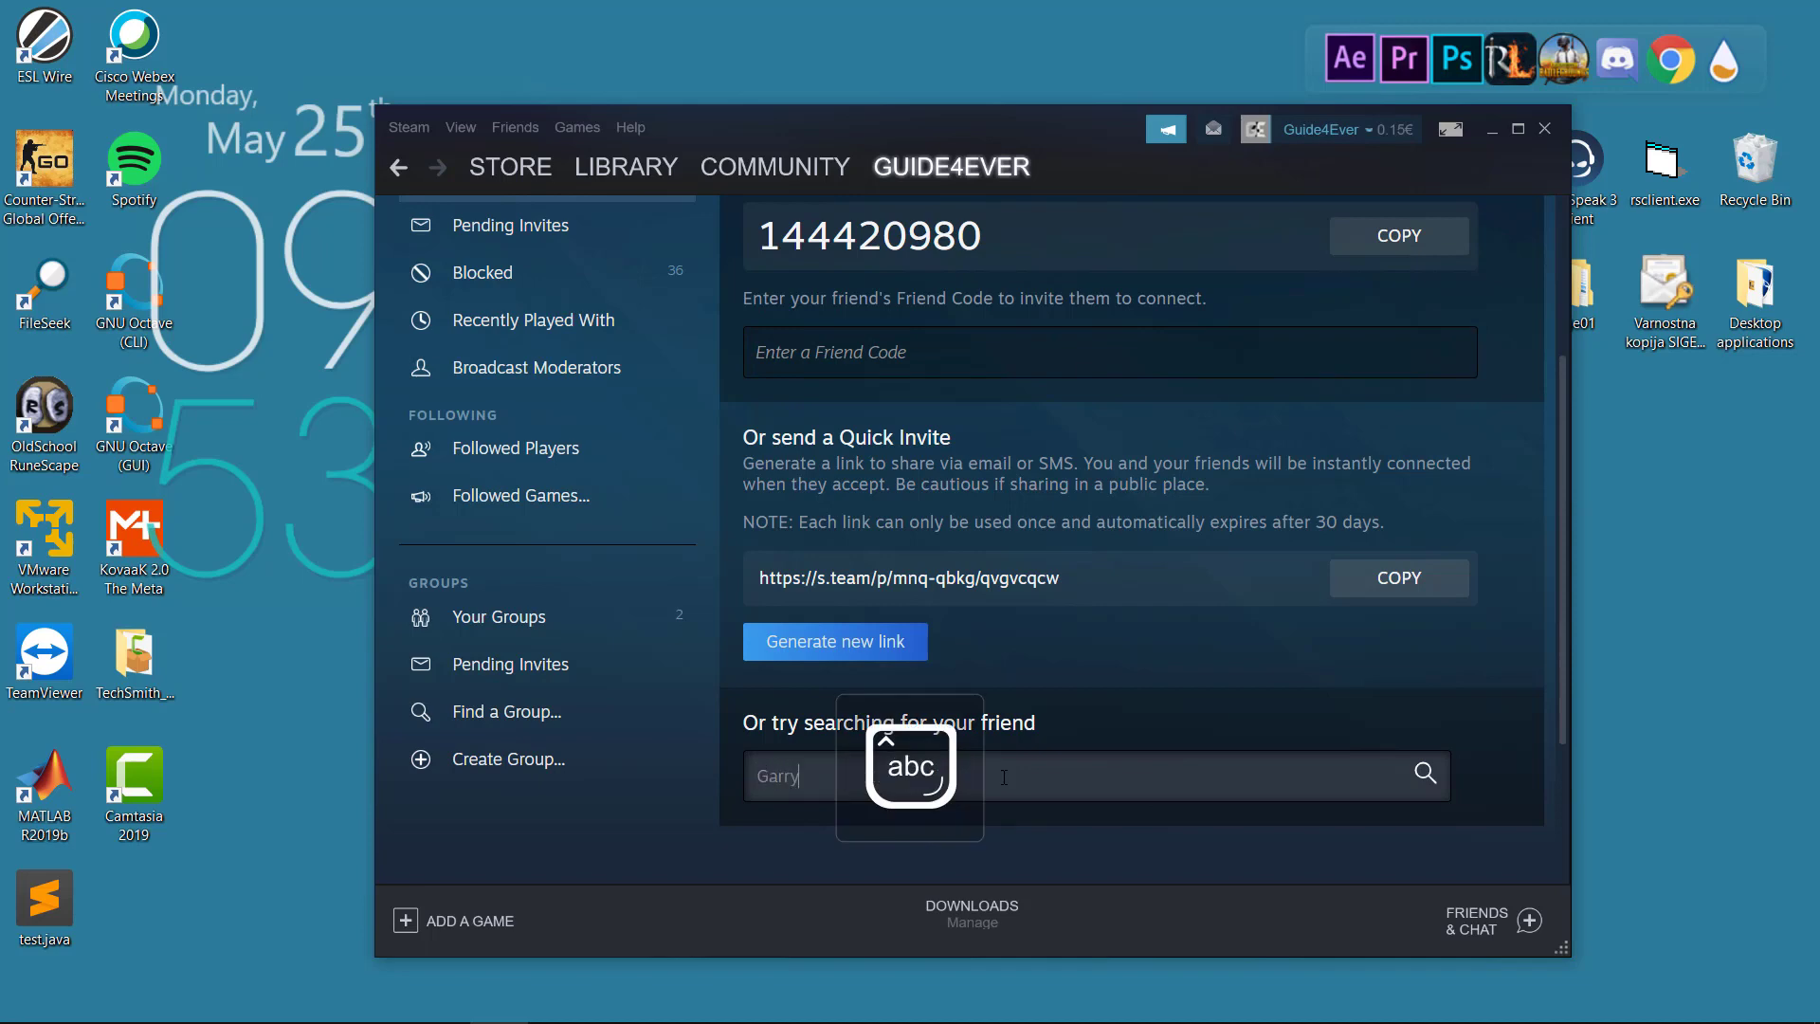